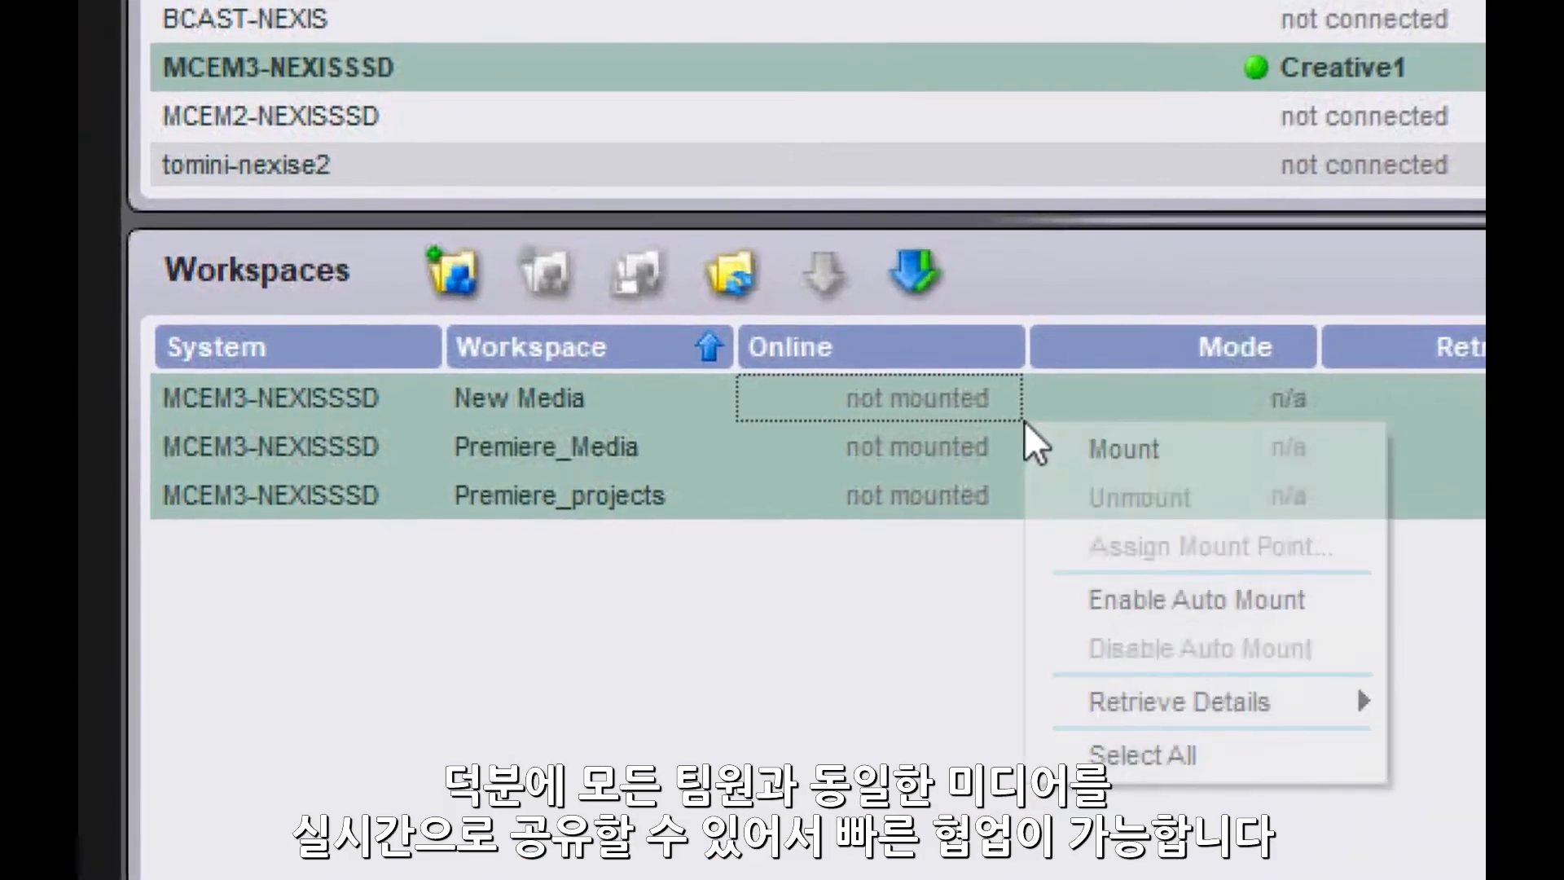
# Mount the selected Premiere workspaces, then mount the Dailies workspace as well
pyautogui.click(1121, 449)
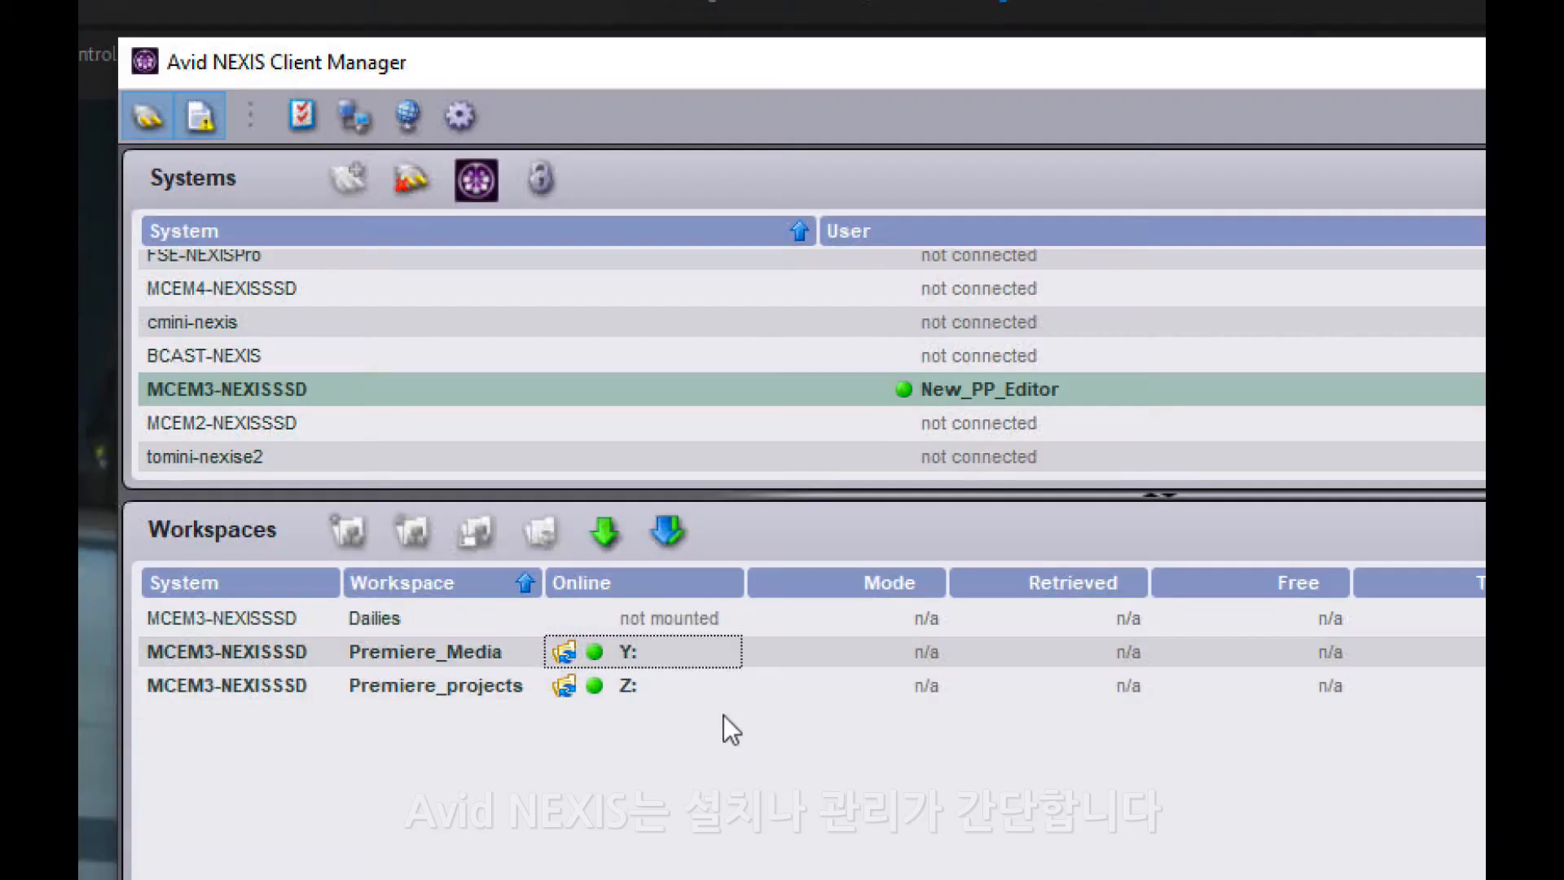
pyautogui.rightClick(375, 618)
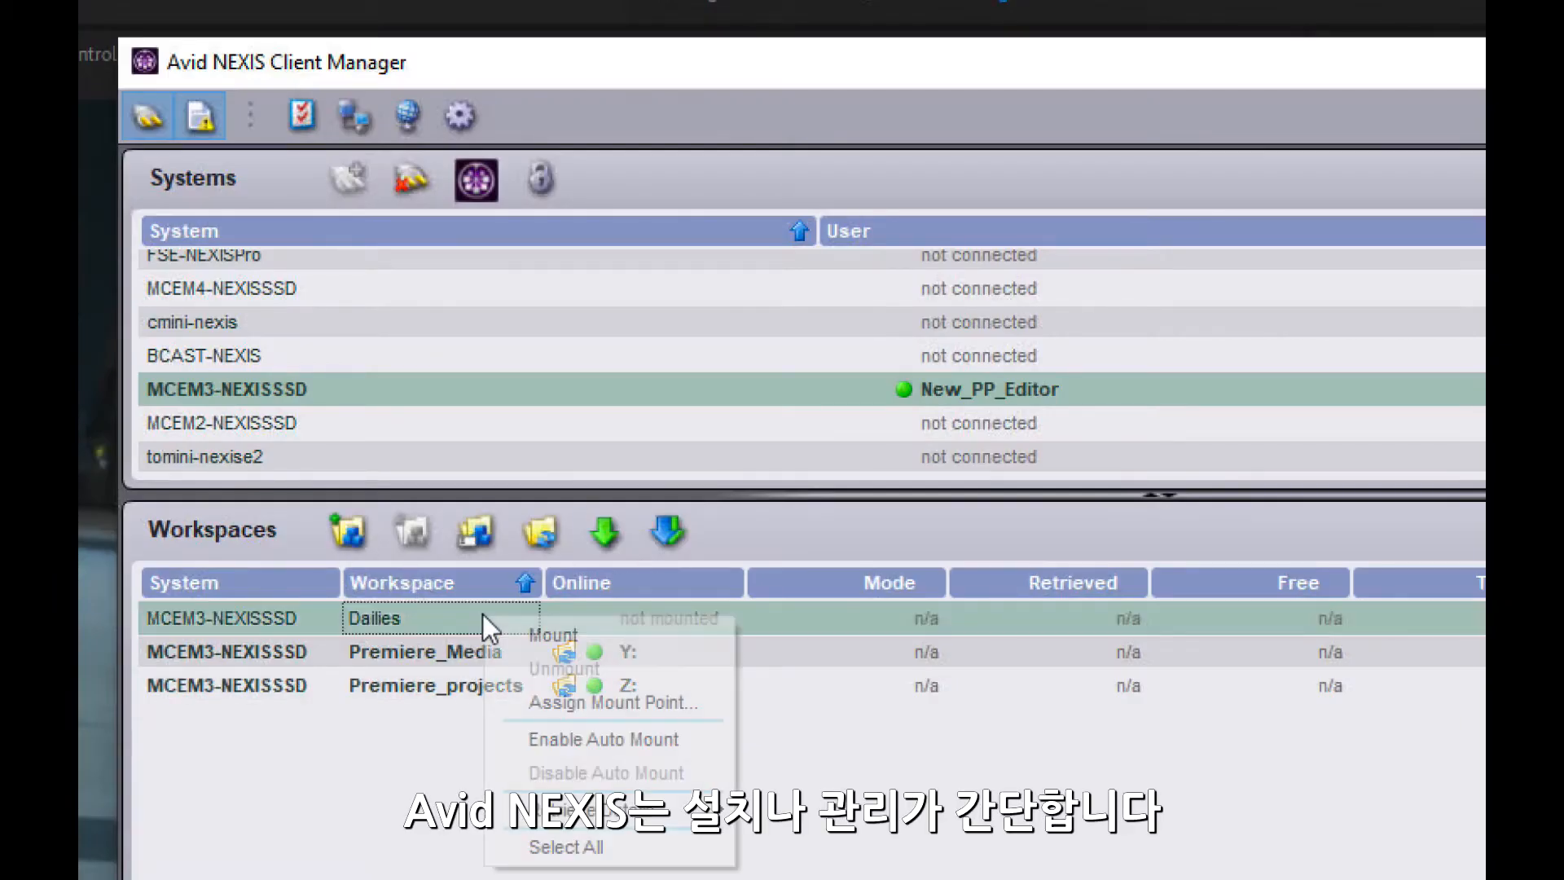
pyautogui.click(557, 636)
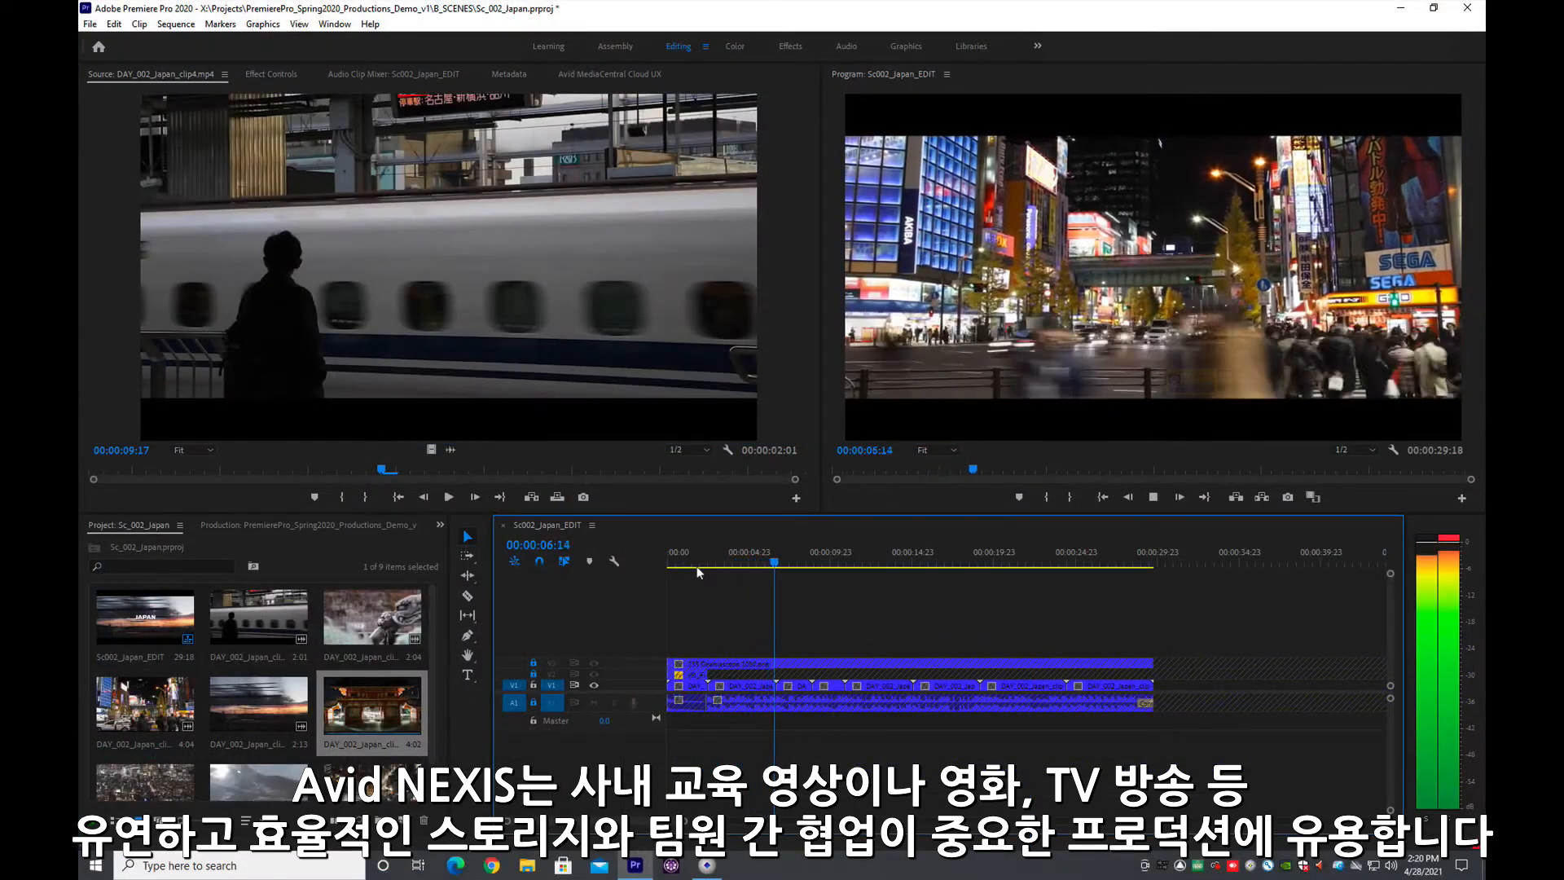
# Show the Lumetri Color RGB and Hue Saturation curves for the Japan street clip
pyautogui.click(735, 46)
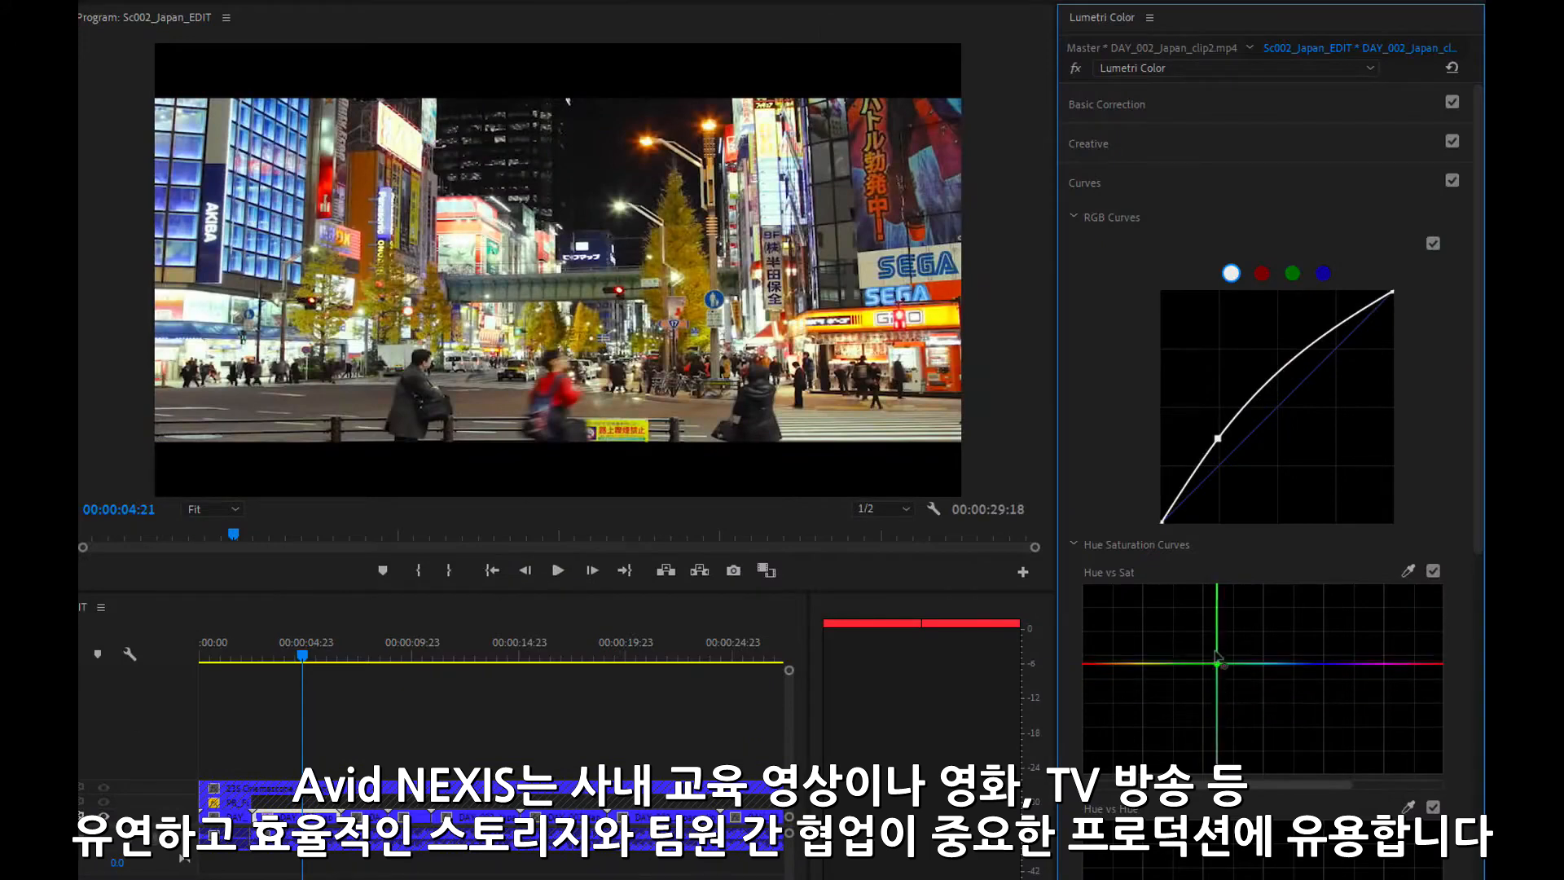
pyautogui.click(557, 570)
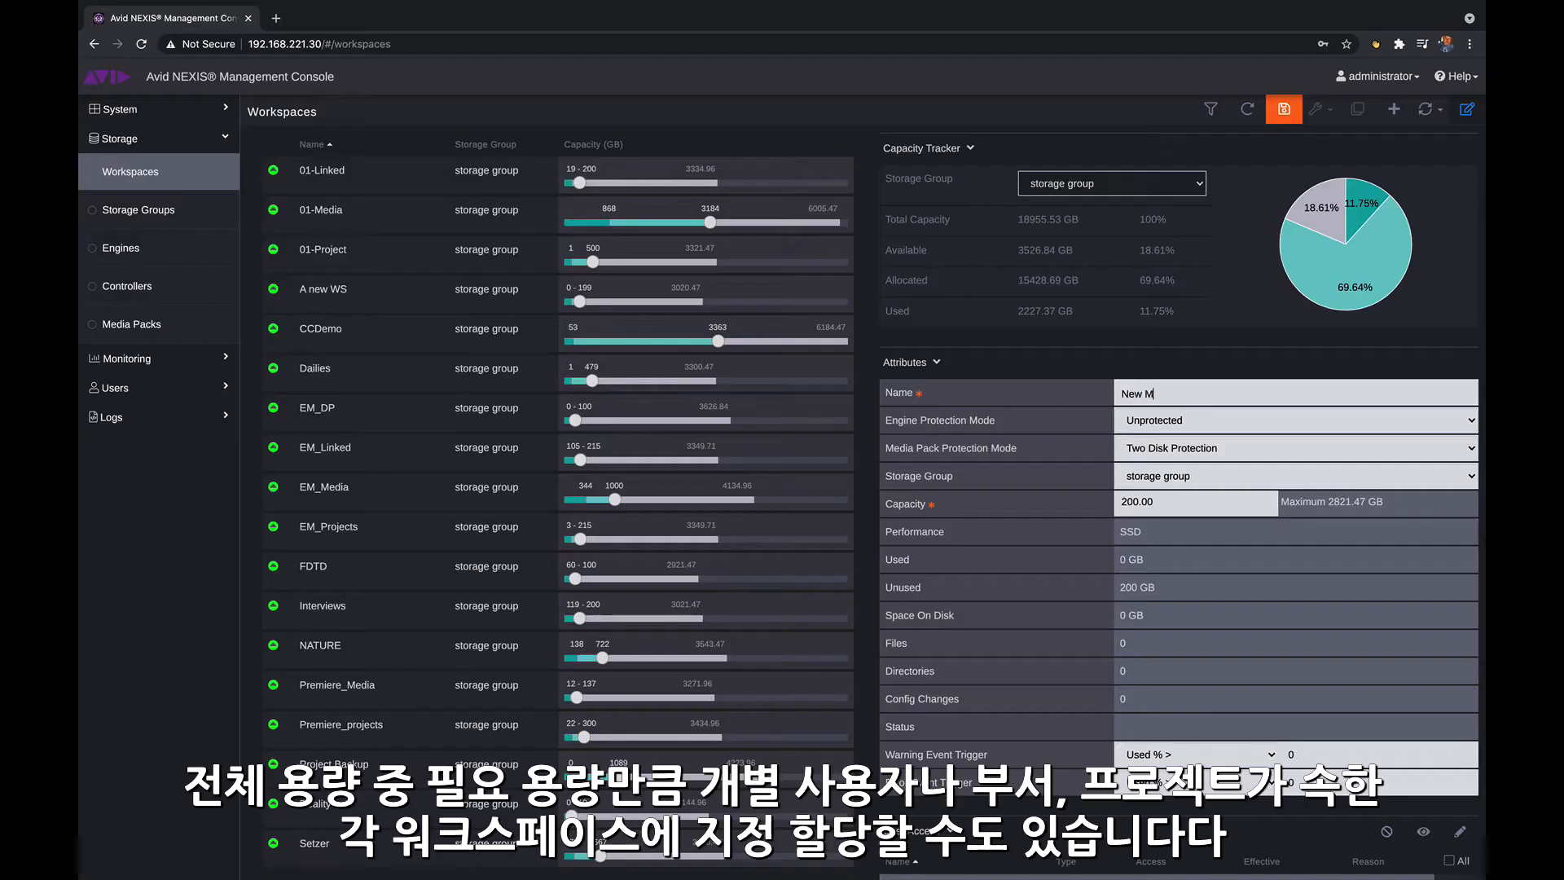
# Name the new 200 GB workspace 'New Media'
pyautogui.write('edia')
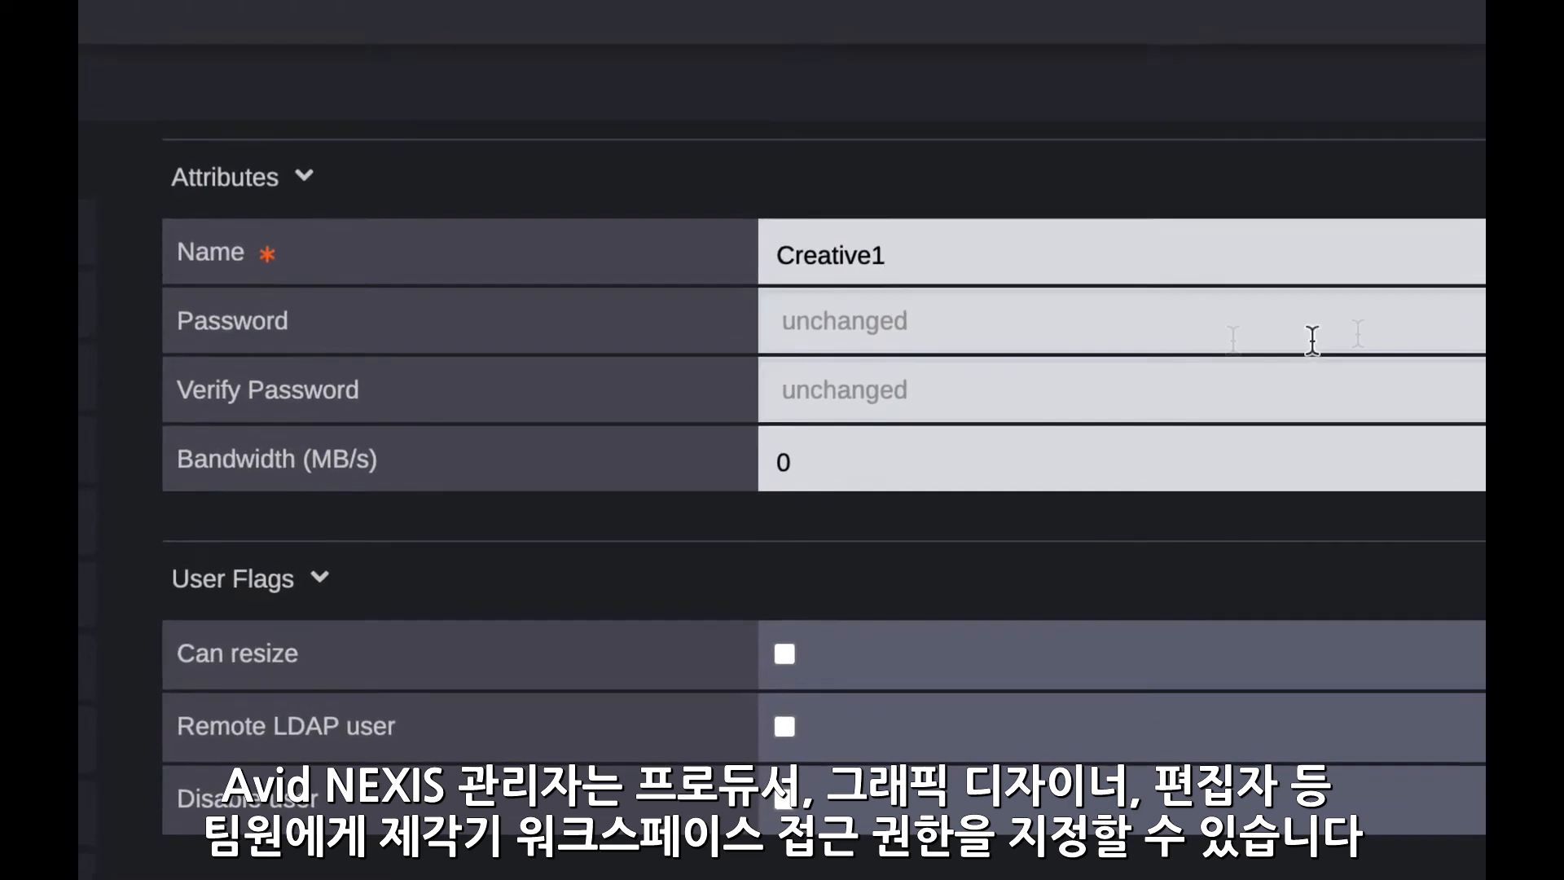
# Save Creative1's Read/Write access to New Media, Premiere_Media and Premiere_projects
pyautogui.scroll(-3)
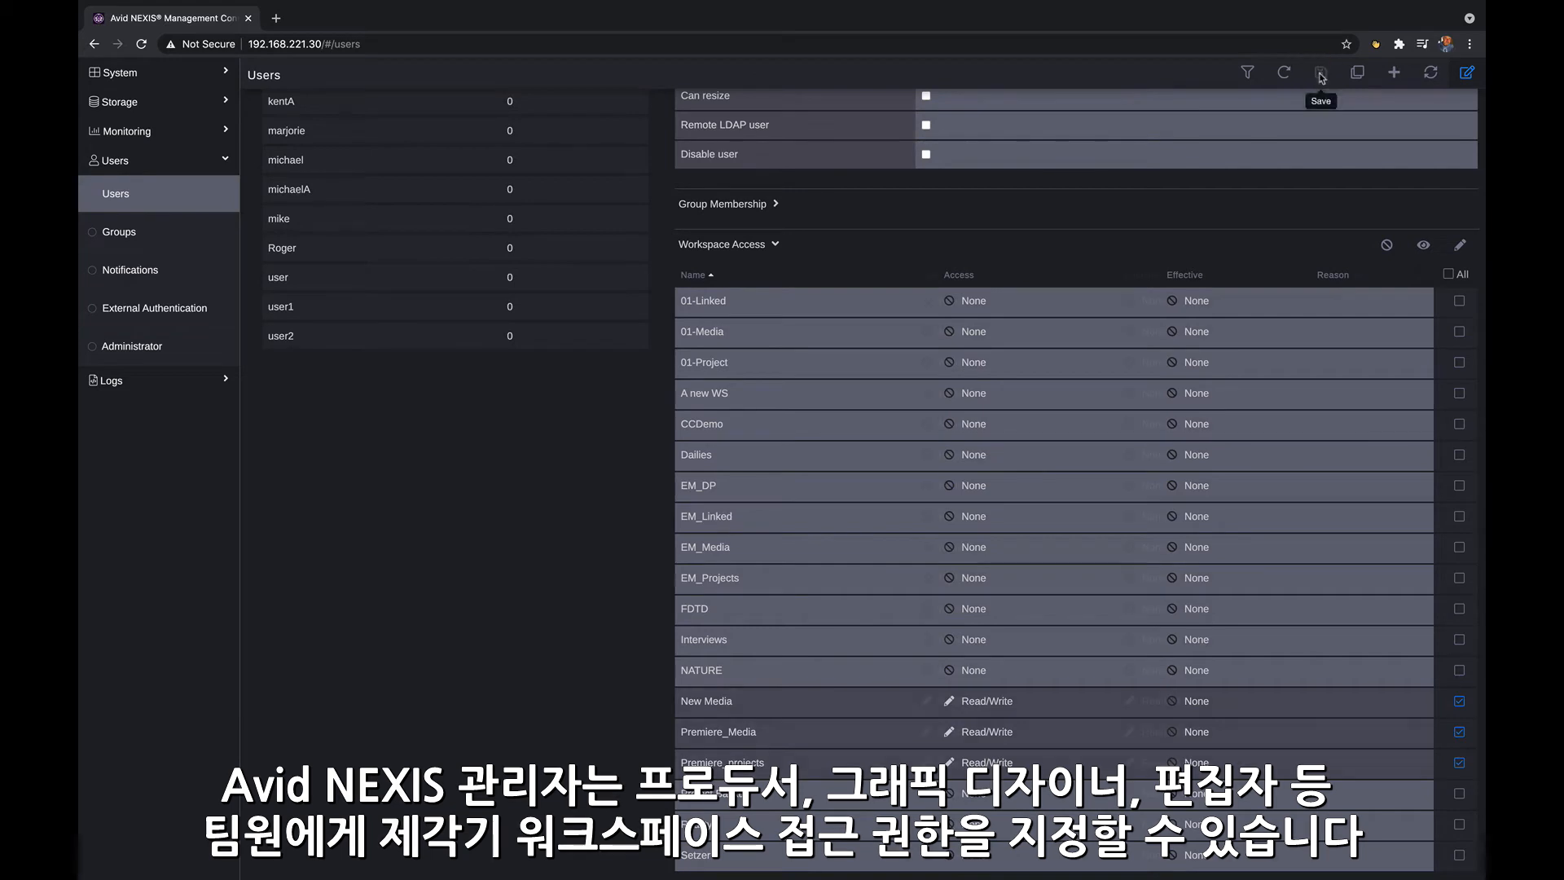
pyautogui.click(1320, 72)
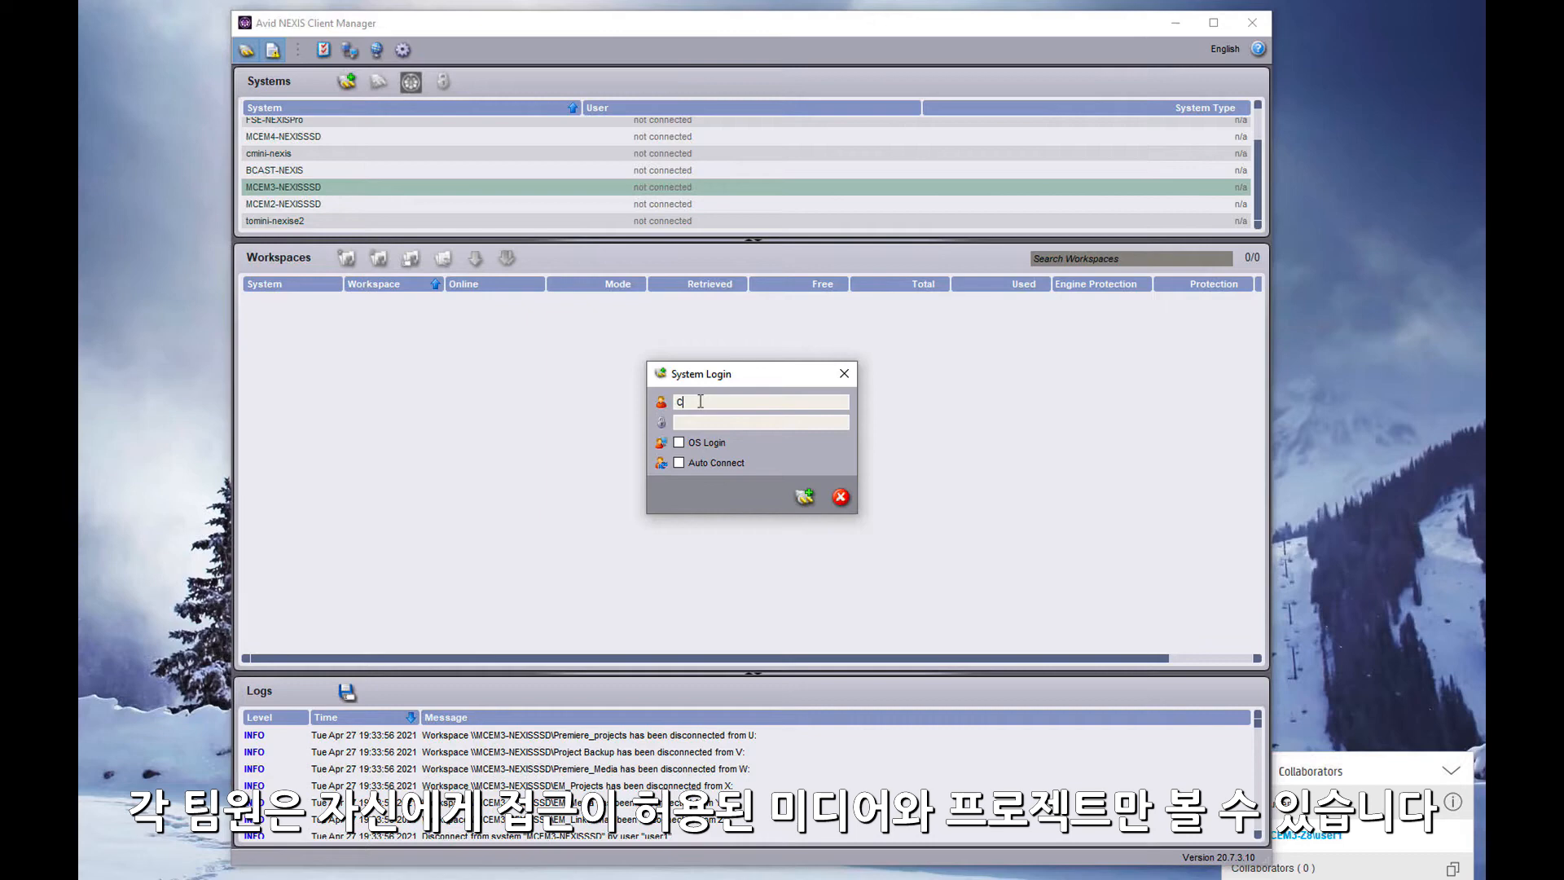
# Enter Creative1 as the login user for MCEM3-NEXISSSD and move to the password field
pyautogui.write('Creative1')
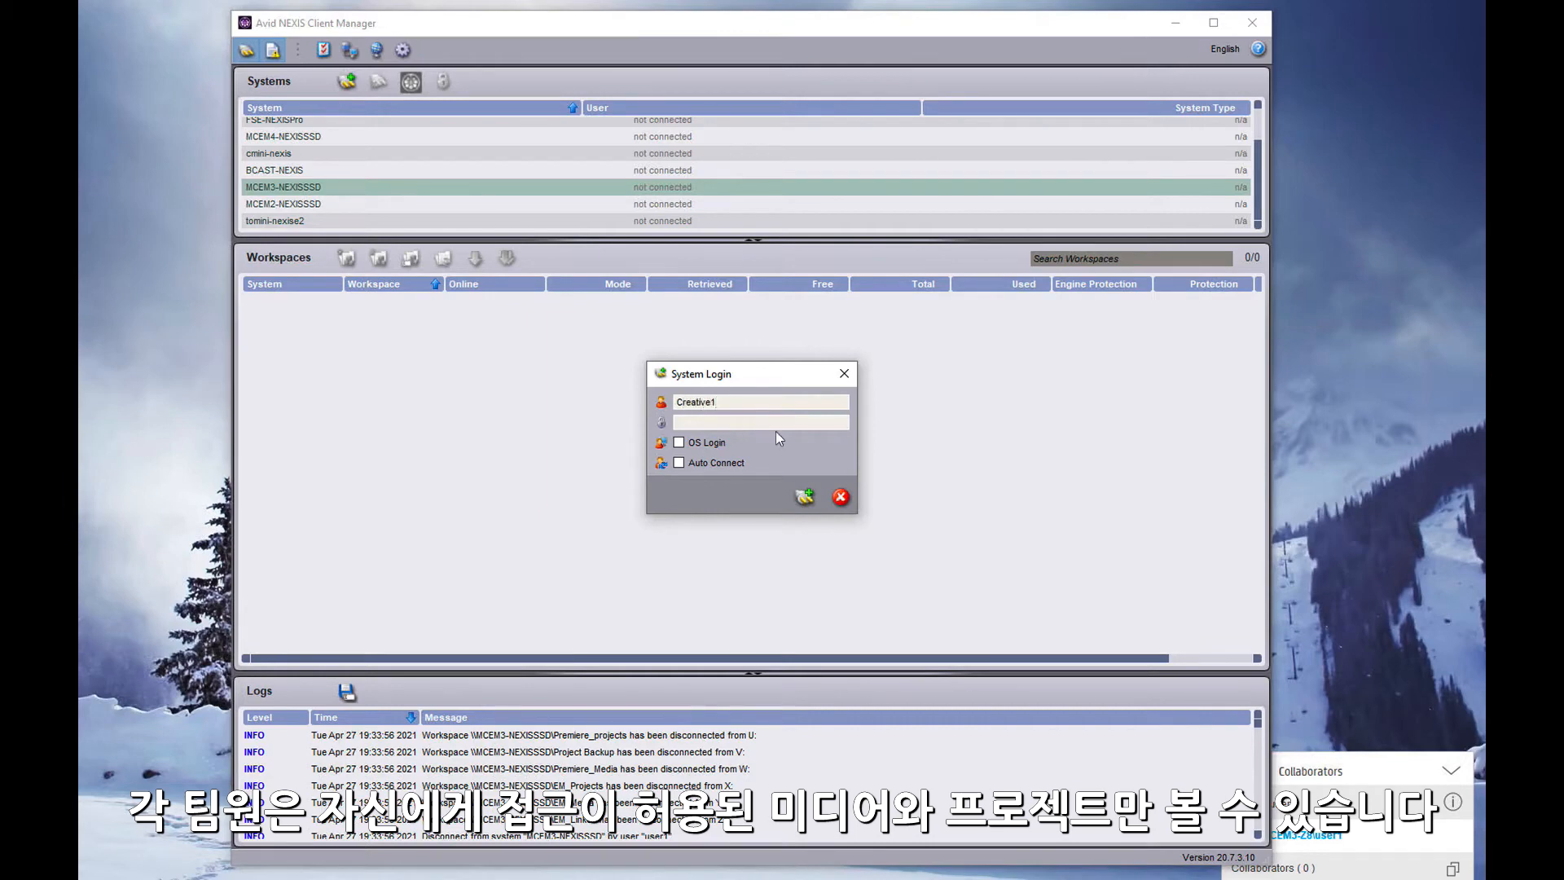
pyautogui.click(804, 496)
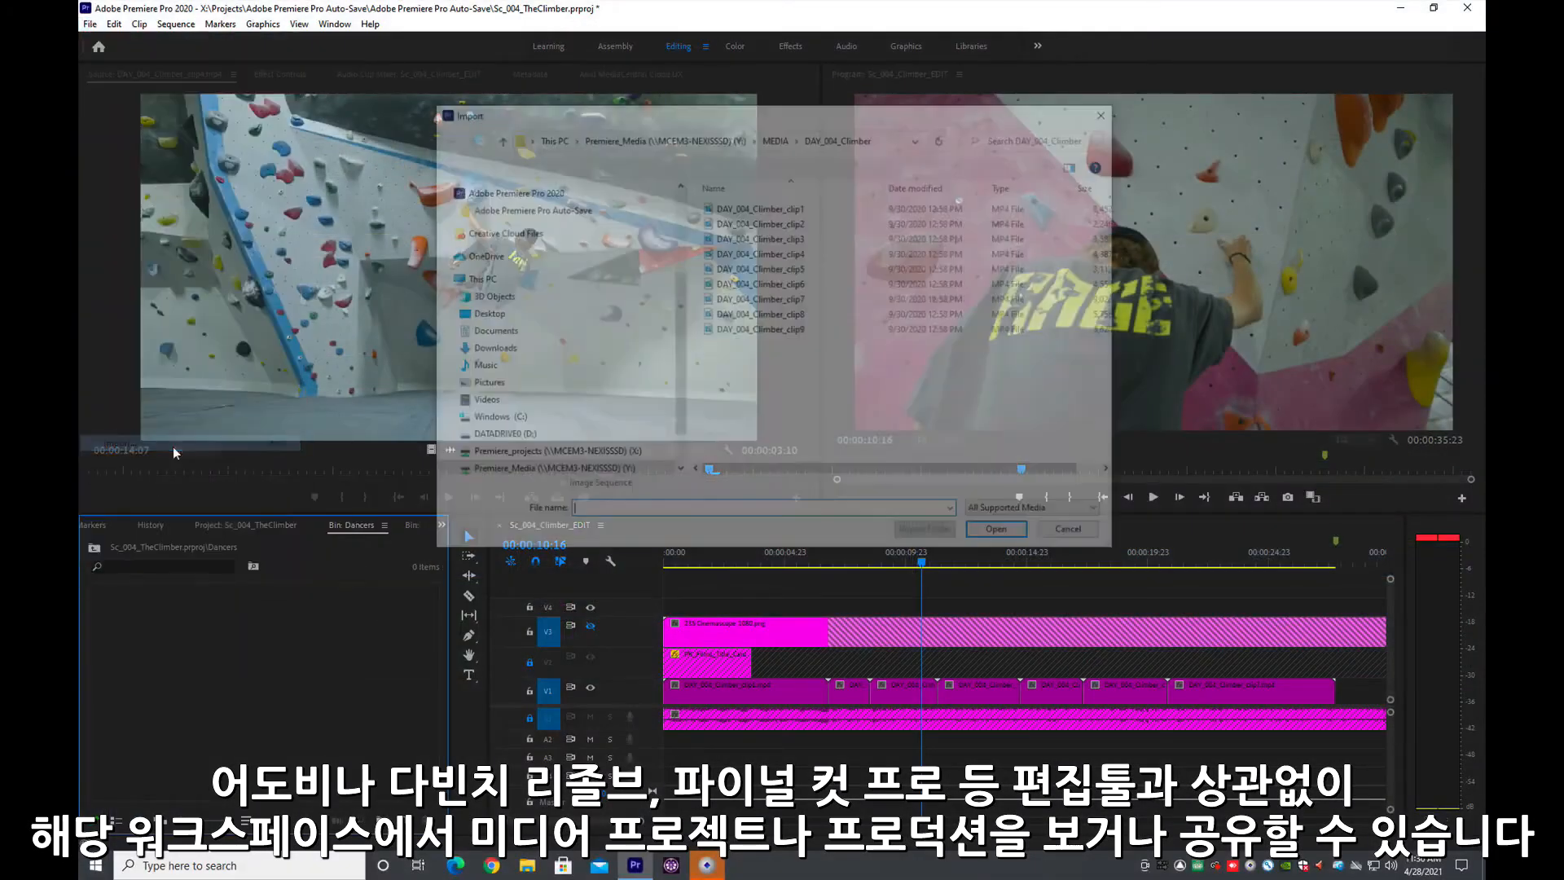
# Import the seven DAY_001_dancer clips from Premiere_Media (Y:) into the Dancers bin
pyautogui.click(478, 279)
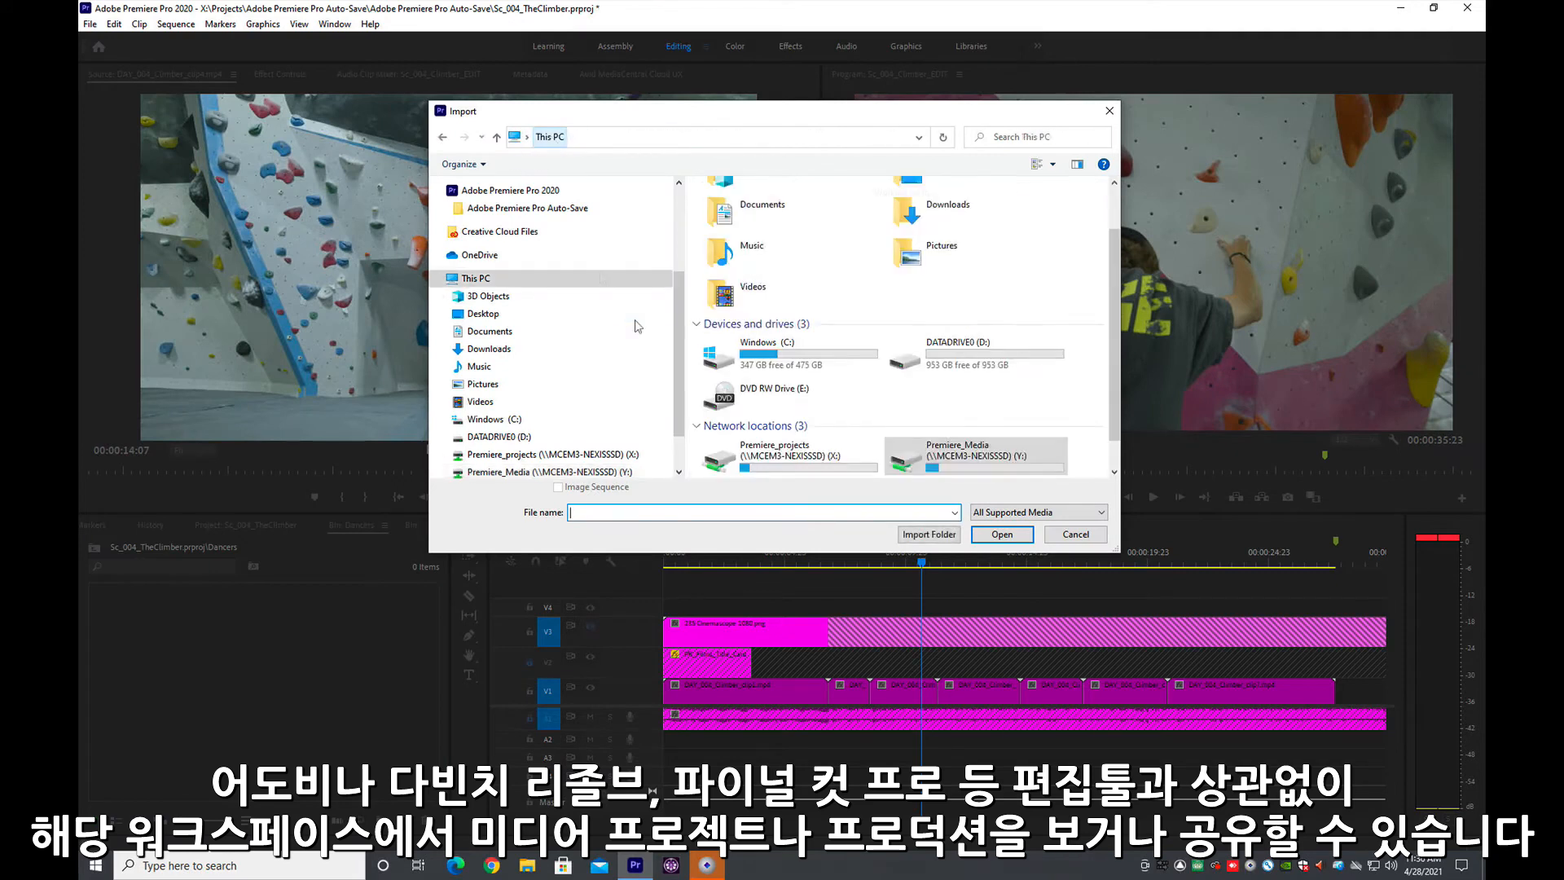
pyautogui.scroll(-3)
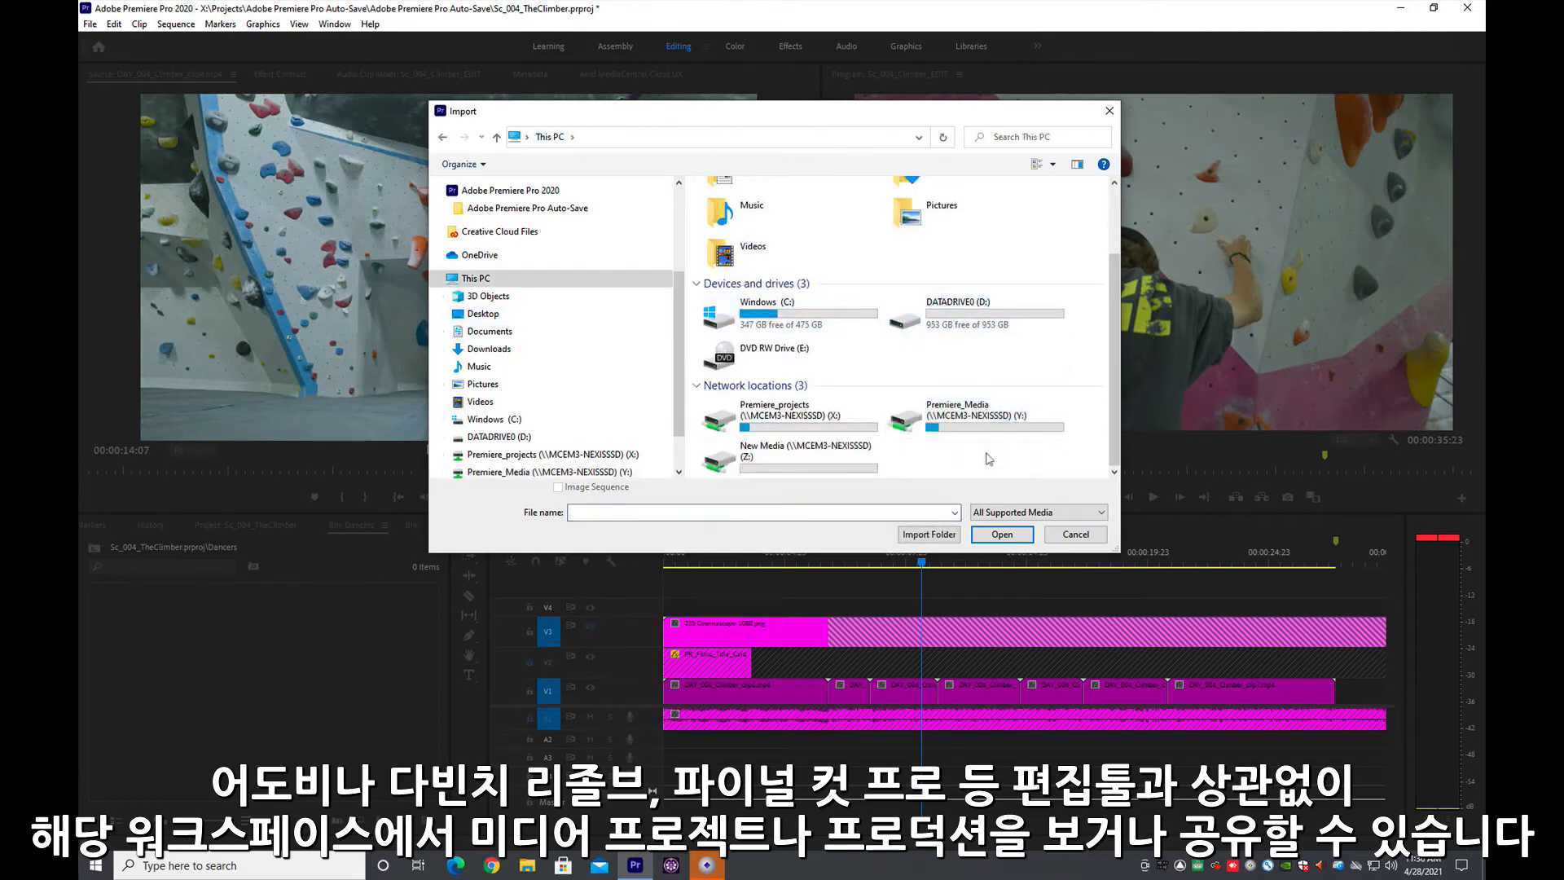
pyautogui.click(974, 412)
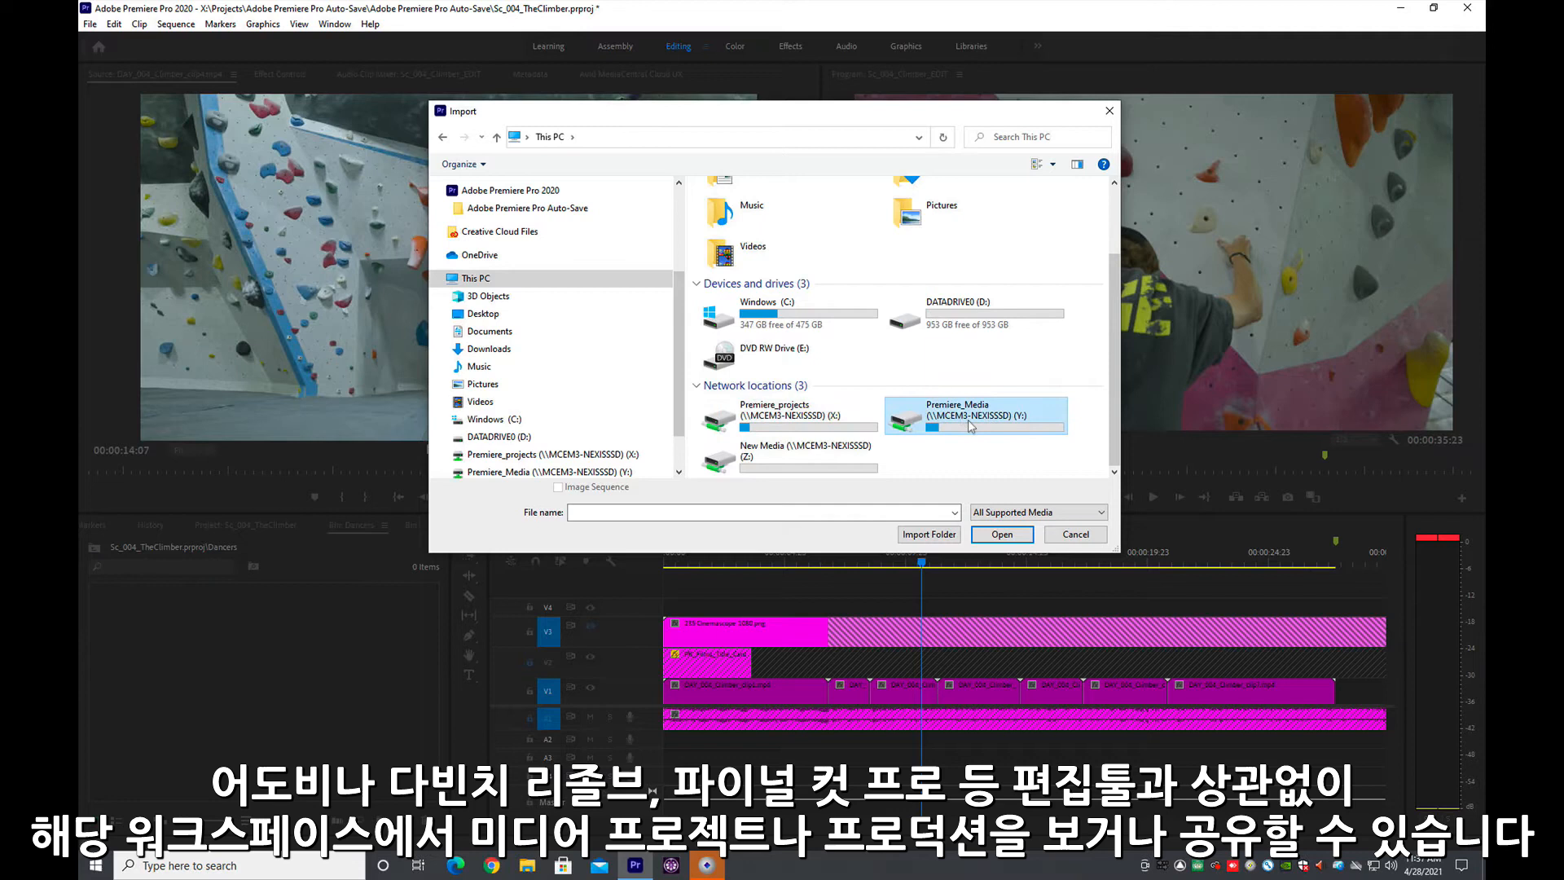
pyautogui.doubleClick(975, 414)
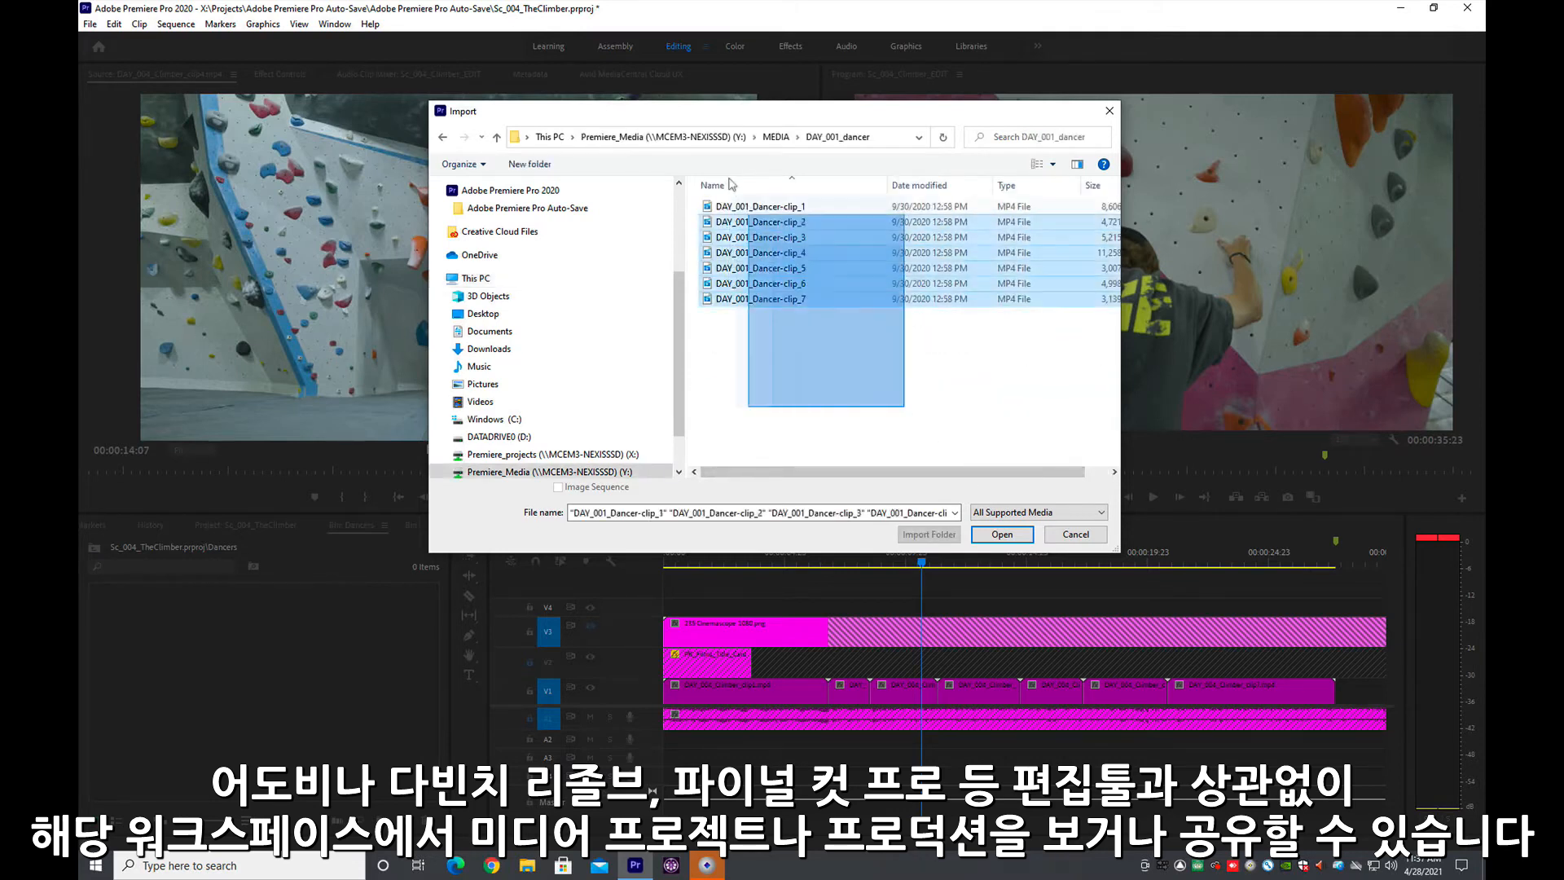
pyautogui.click(1001, 535)
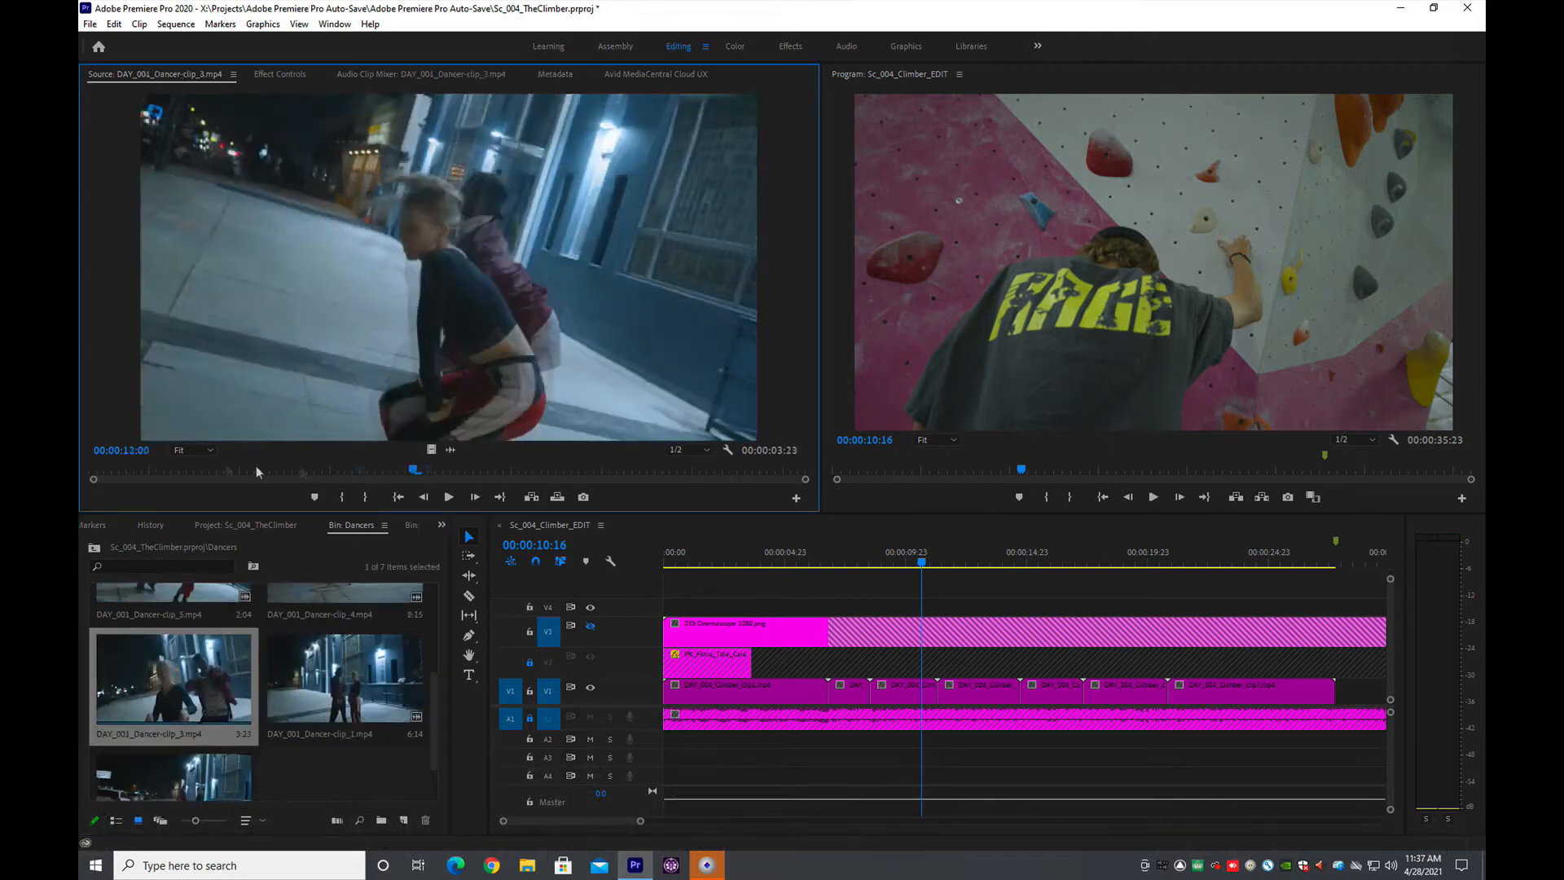
pyautogui.click(451, 497)
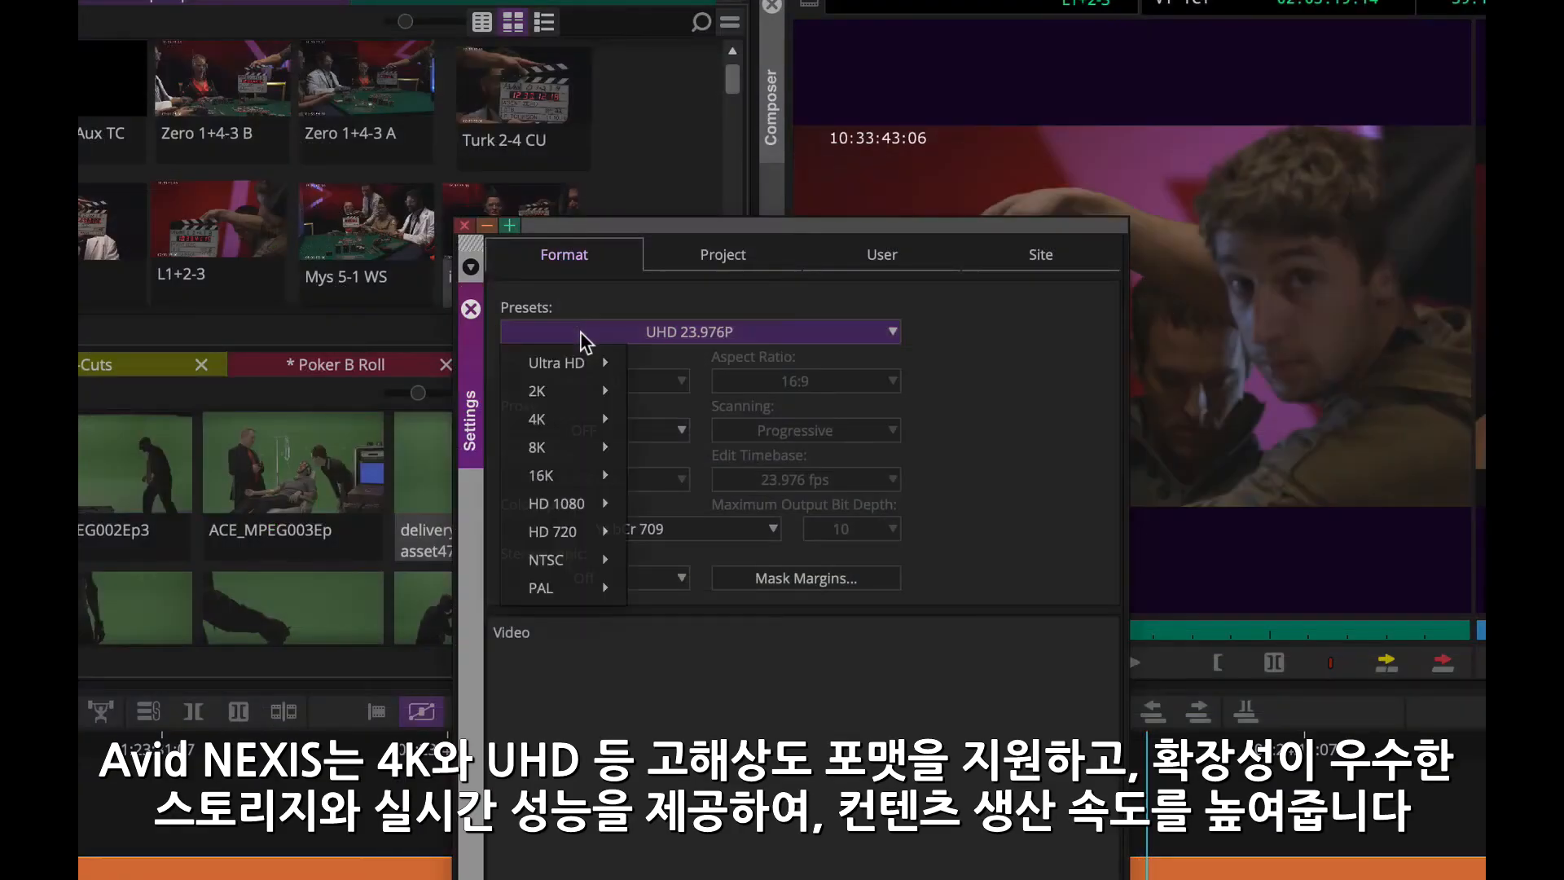
pyautogui.moveTo(540, 419)
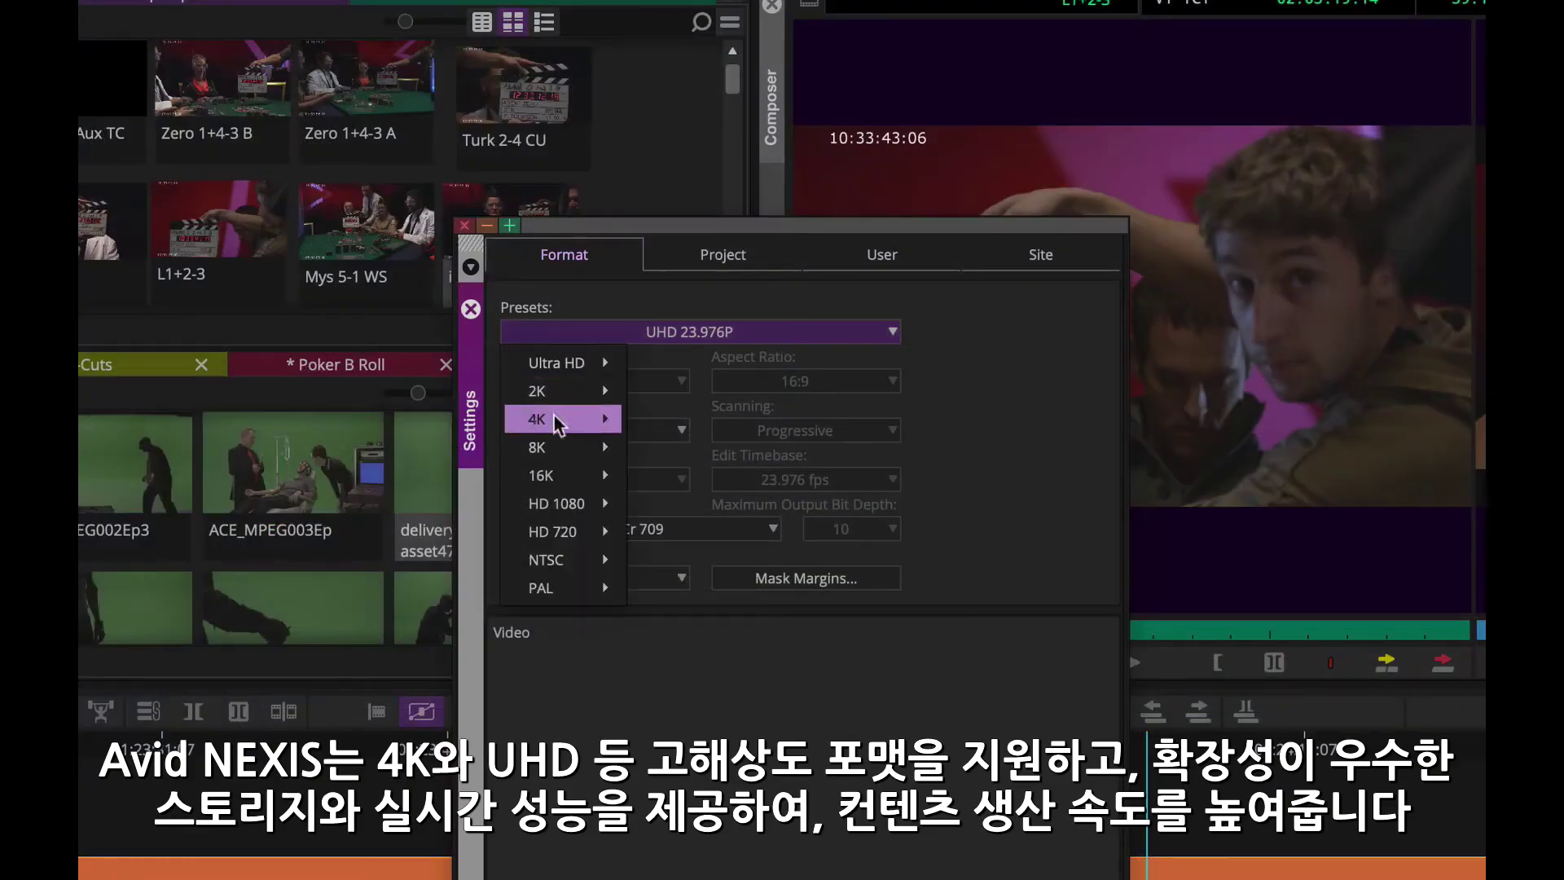